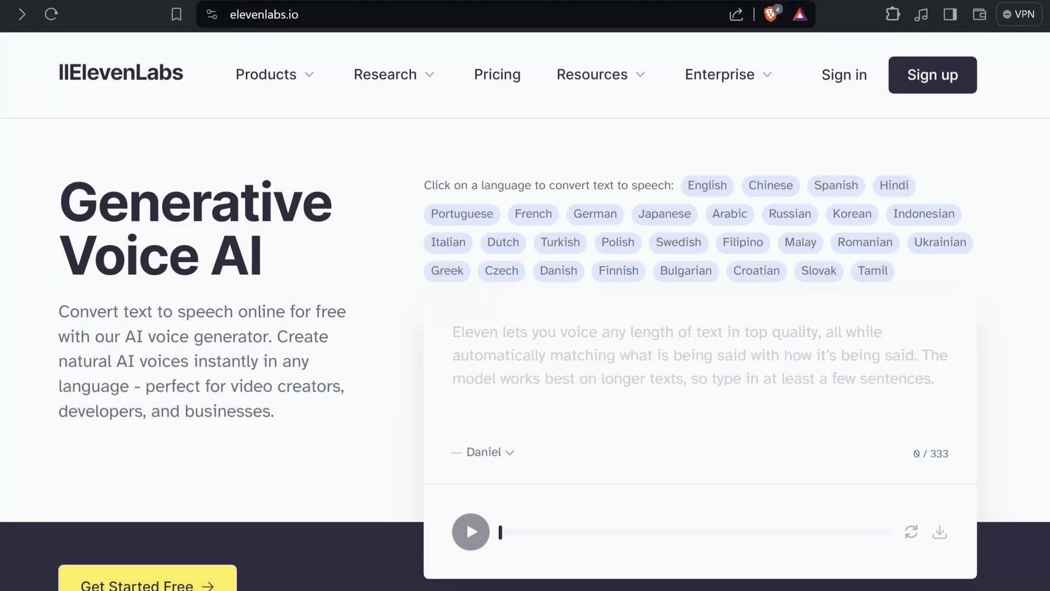
- Go to the ElevenLabs sign-up page from the homepage header
click(932, 74)
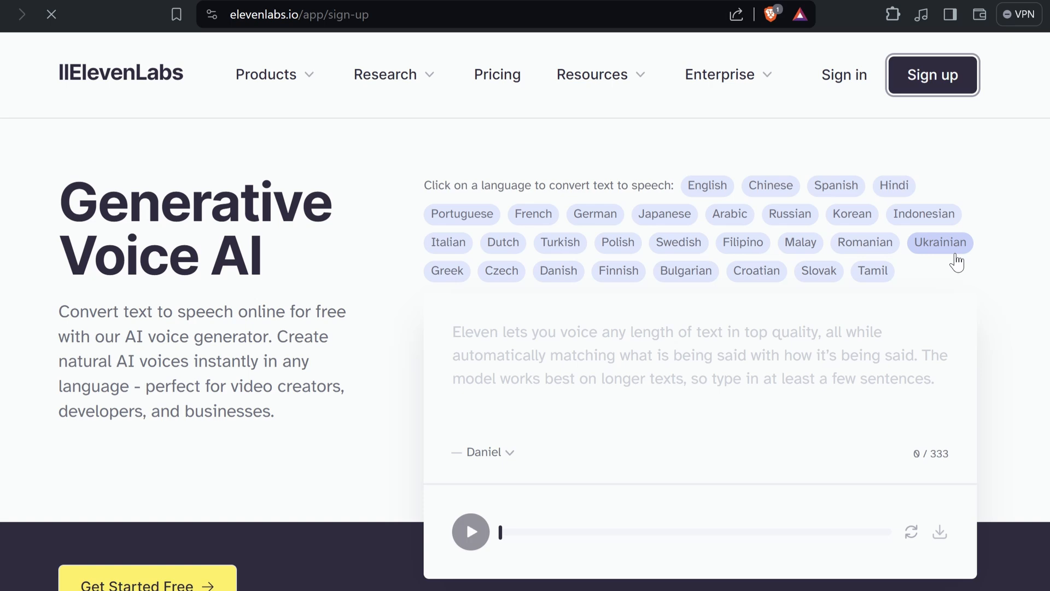
click(932, 74)
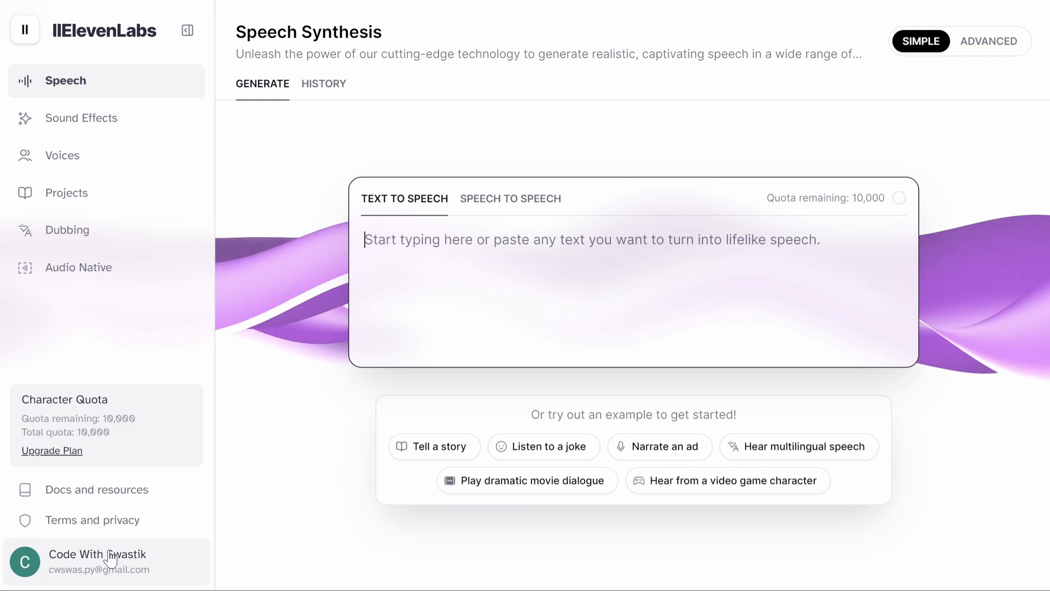
- Reach Profile + API key from the account menu and select the API key for copying
click(98, 561)
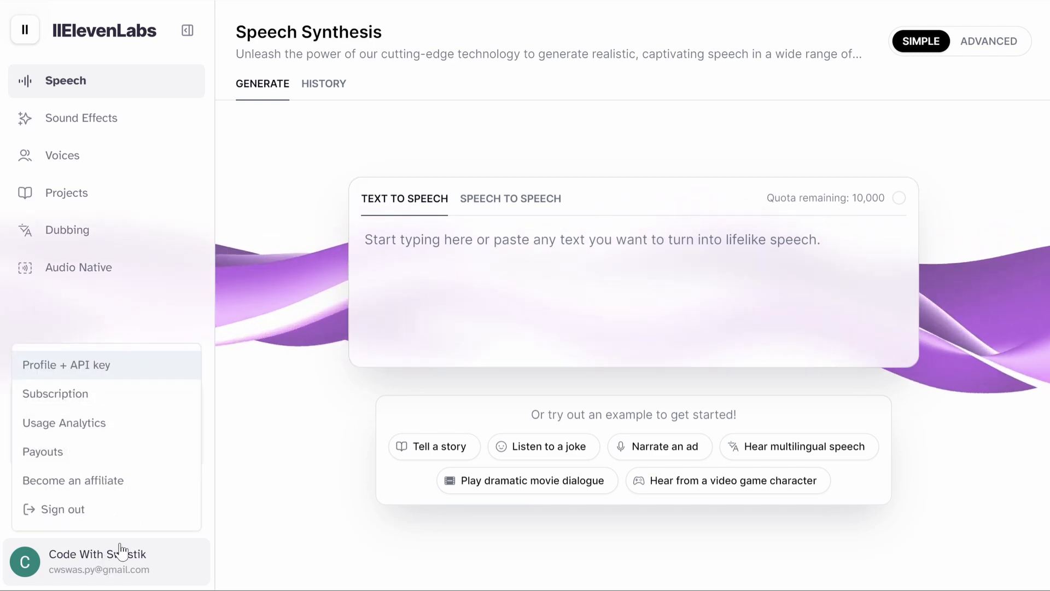
click(65, 365)
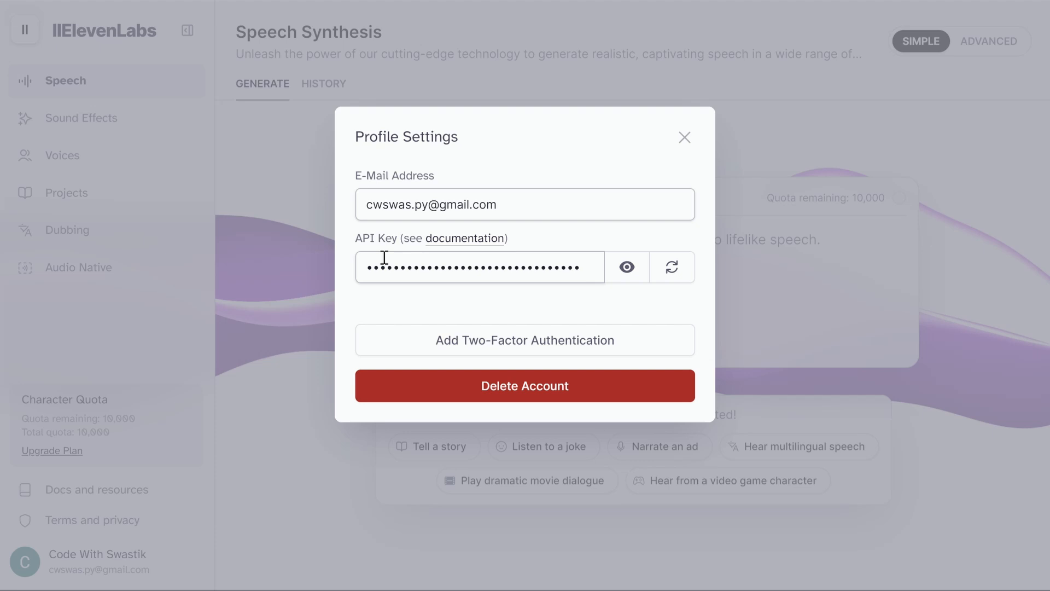
click(479, 267)
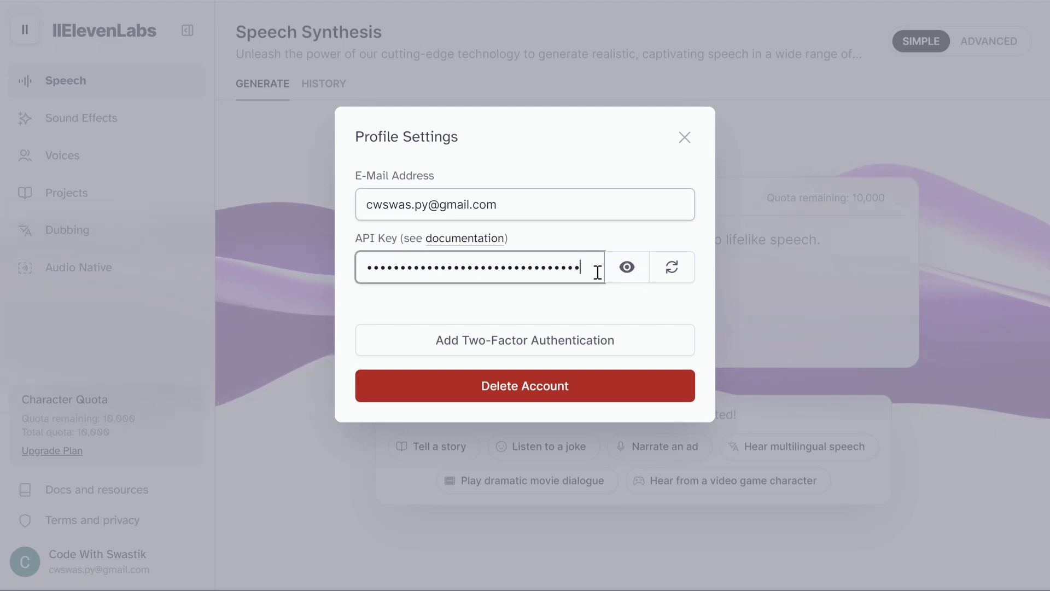
click(625, 267)
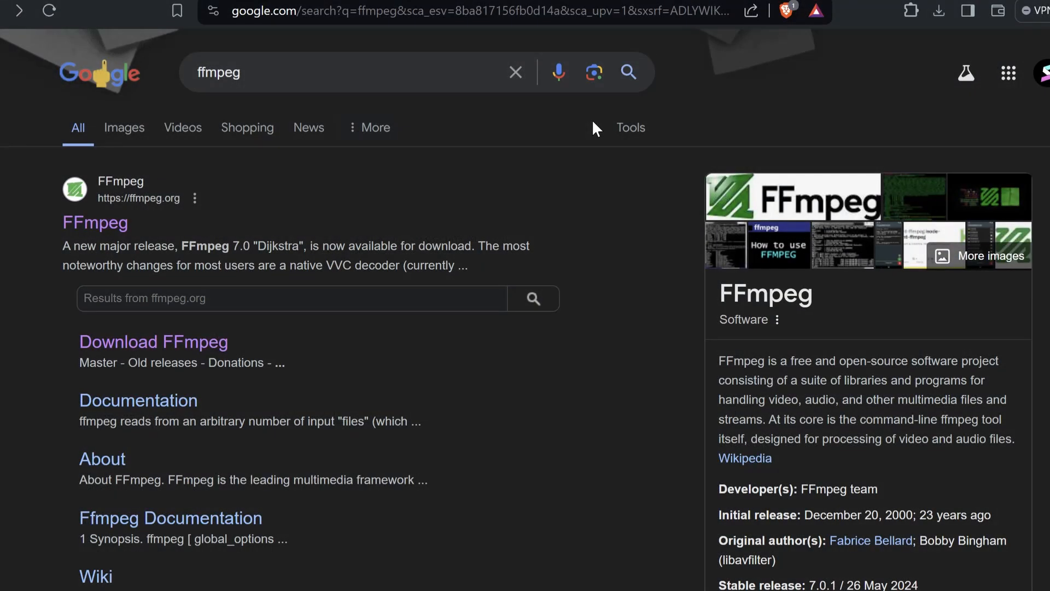
mouse_move(634, 186)
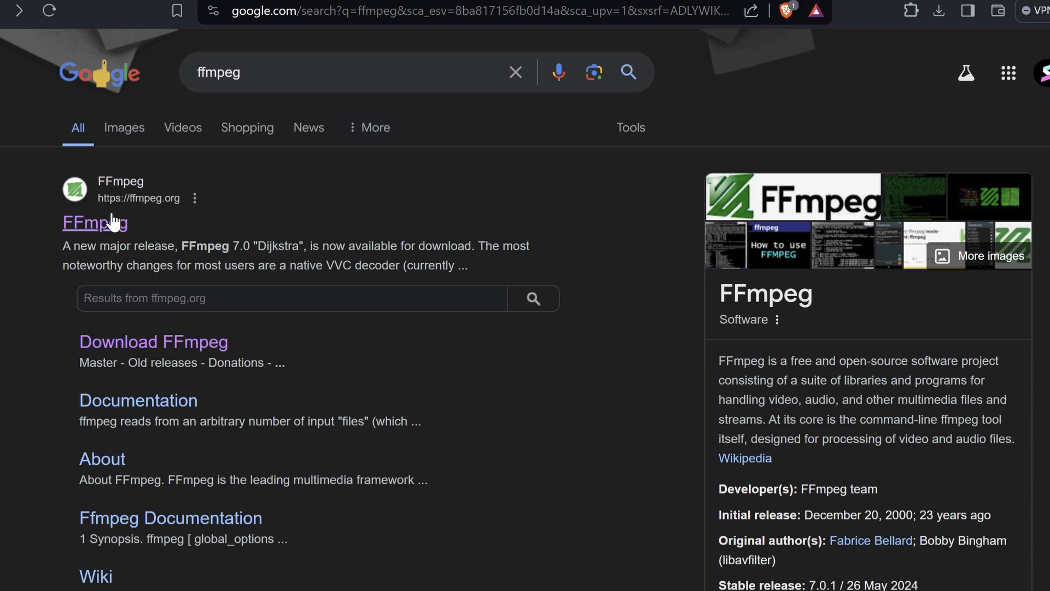
- Reach ffmpeg.org's download page and show the Windows EXE build options
click(94, 222)
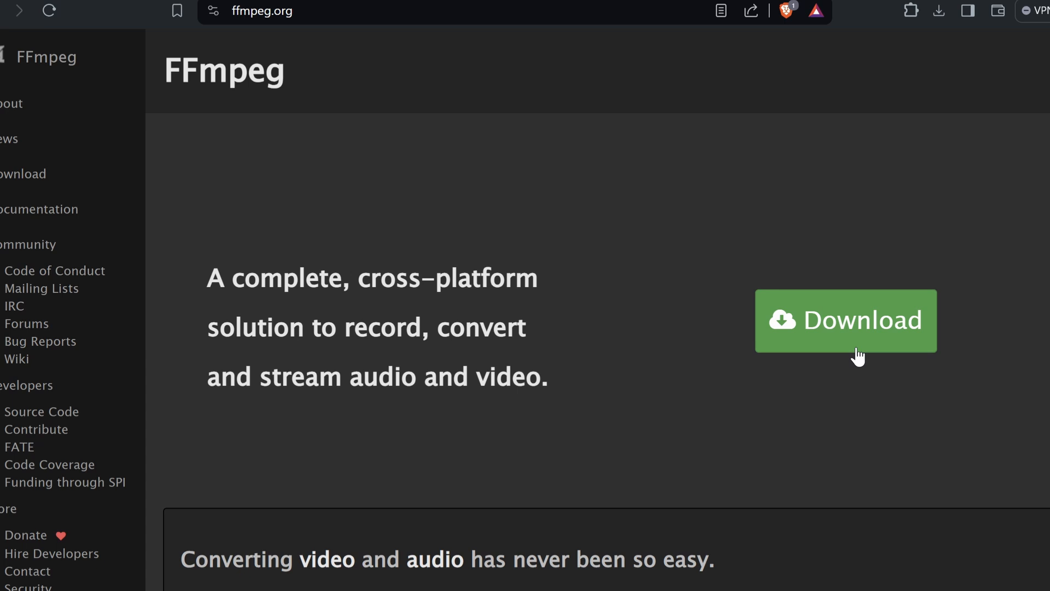
click(846, 321)
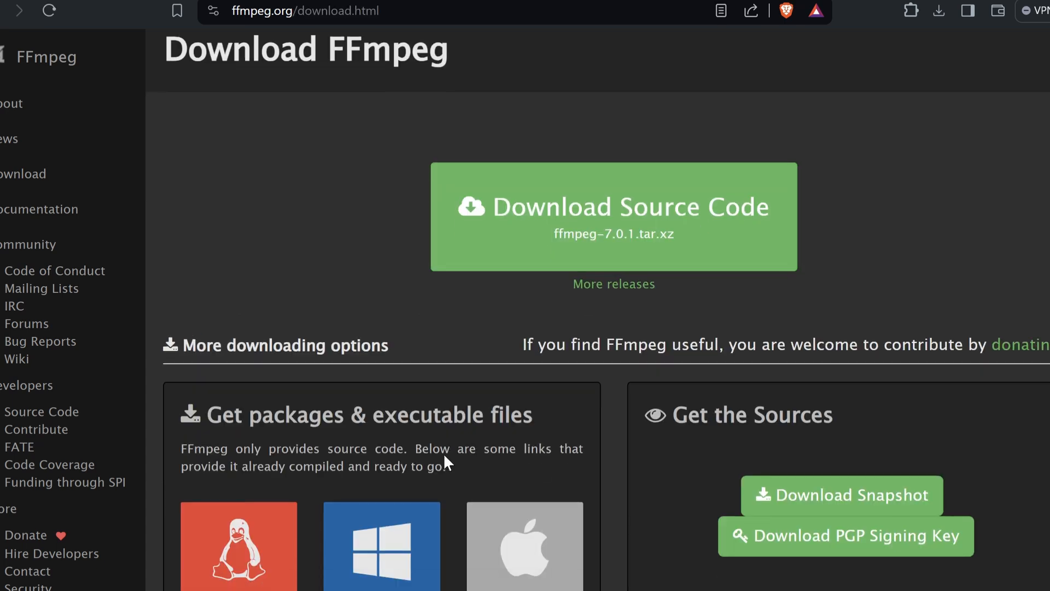
scroll(down, 3)
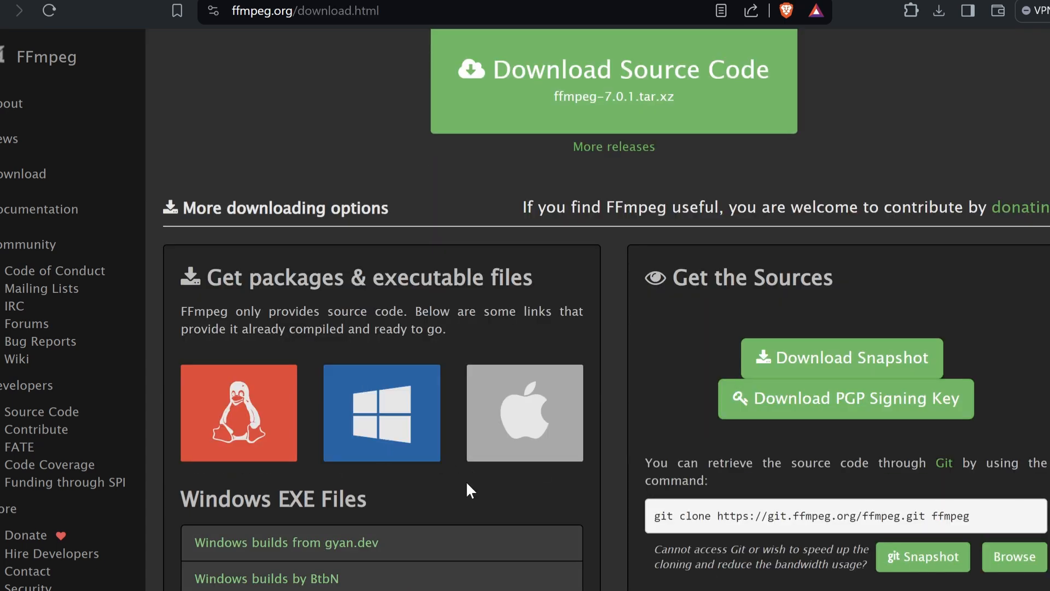
click(524, 412)
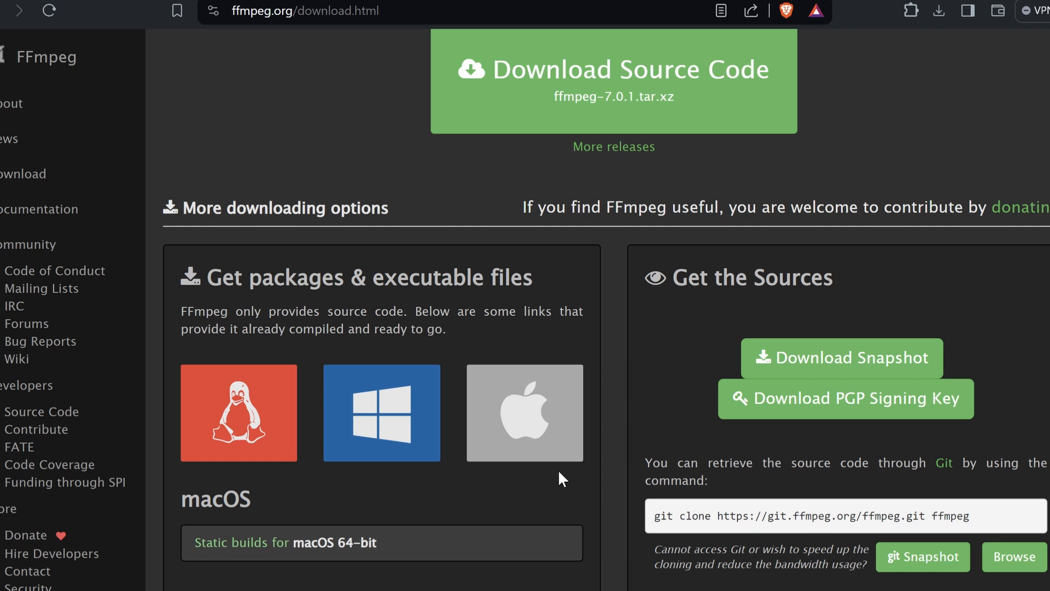
click(381, 412)
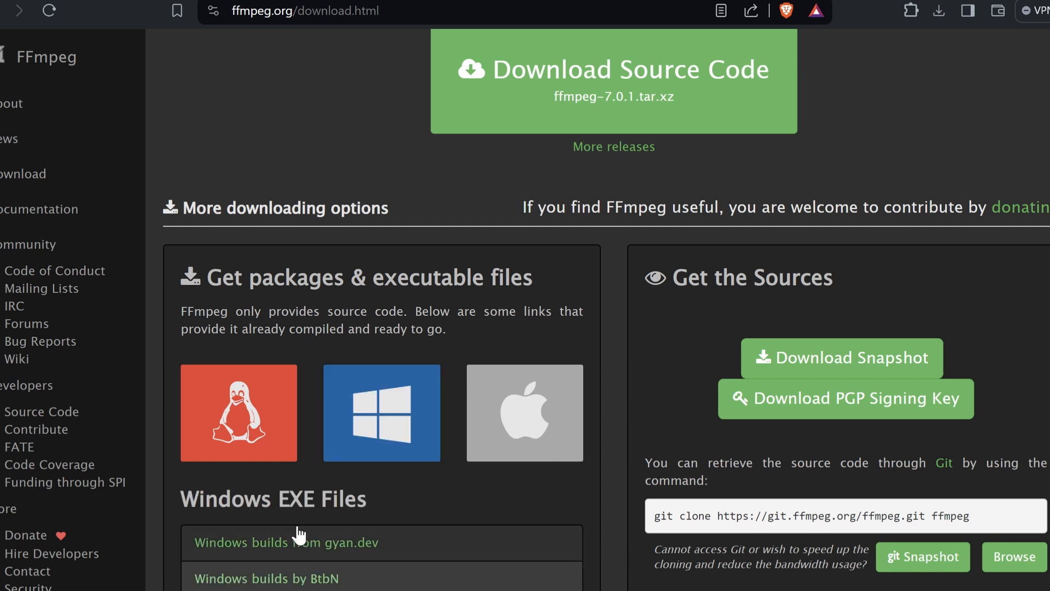
- Follow 'Windows builds from gyan.dev' to the GitHub 2024-05-29 release assets
click(289, 542)
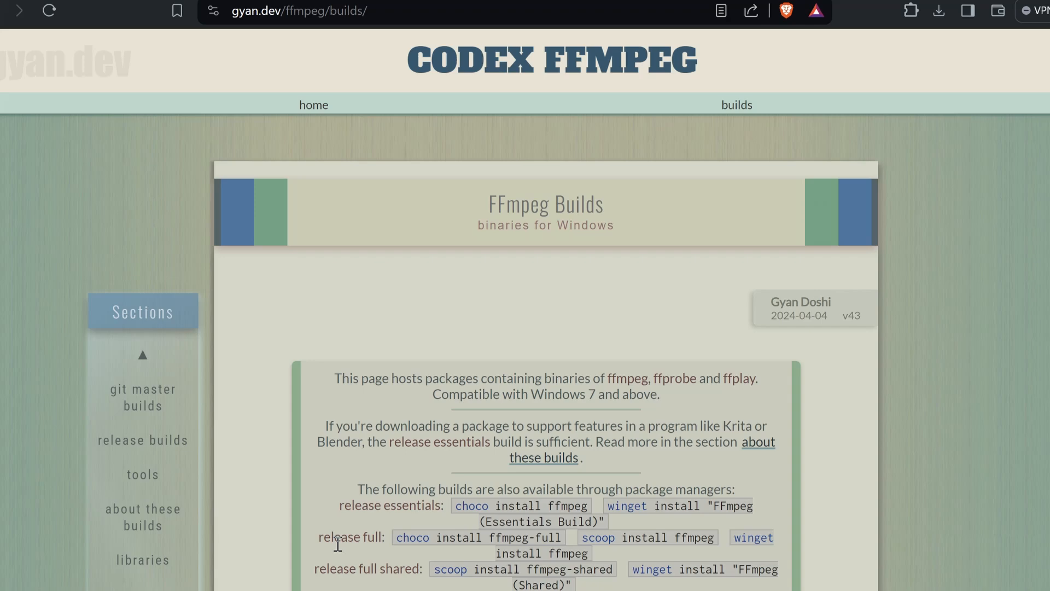
scroll(down, 3)
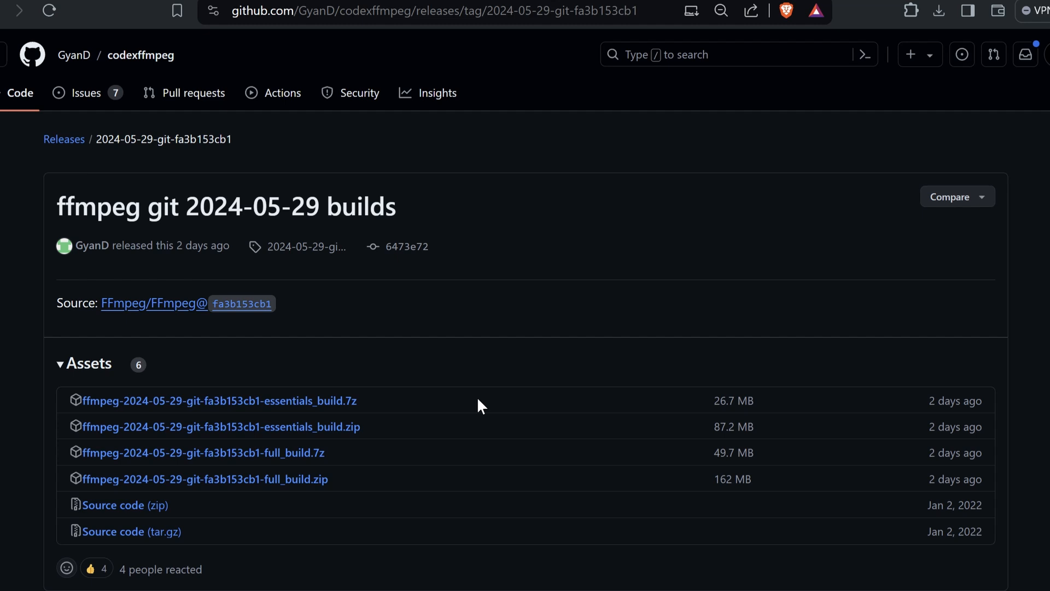
scroll(down, 3)
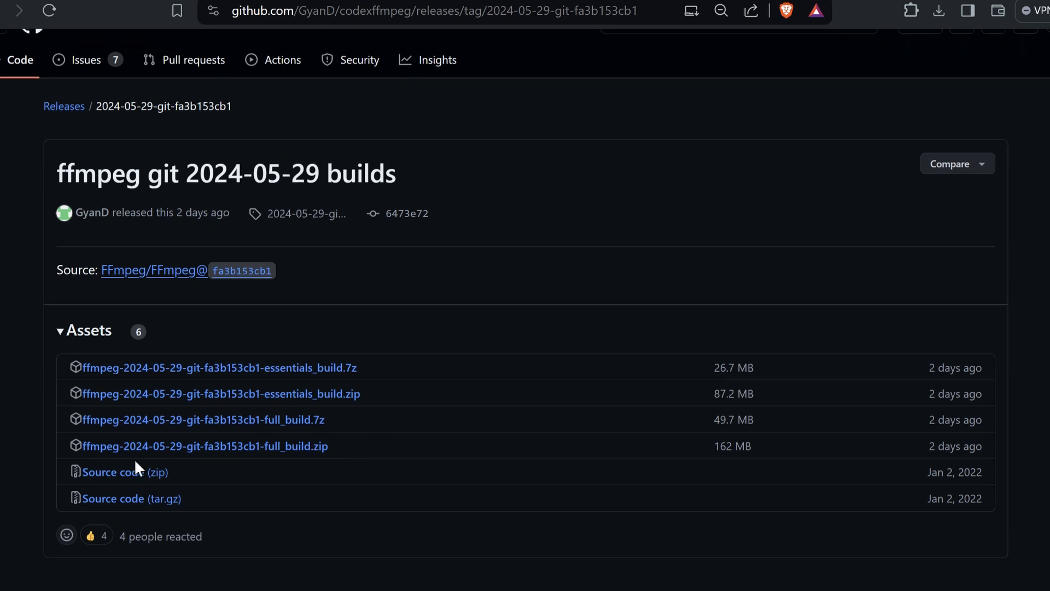
mouse_move(259, 462)
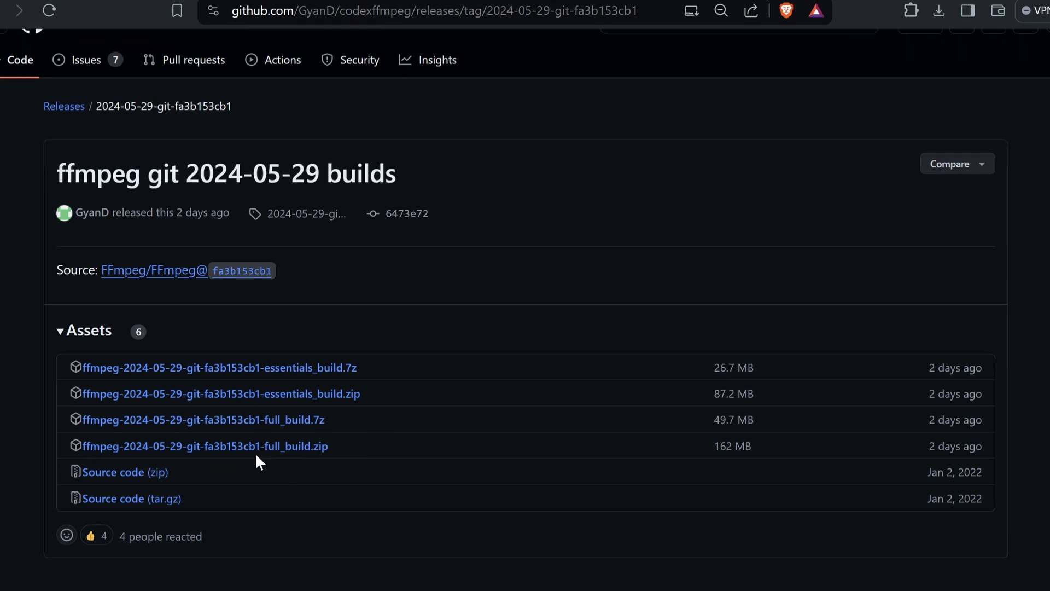
mouse_move(354, 500)
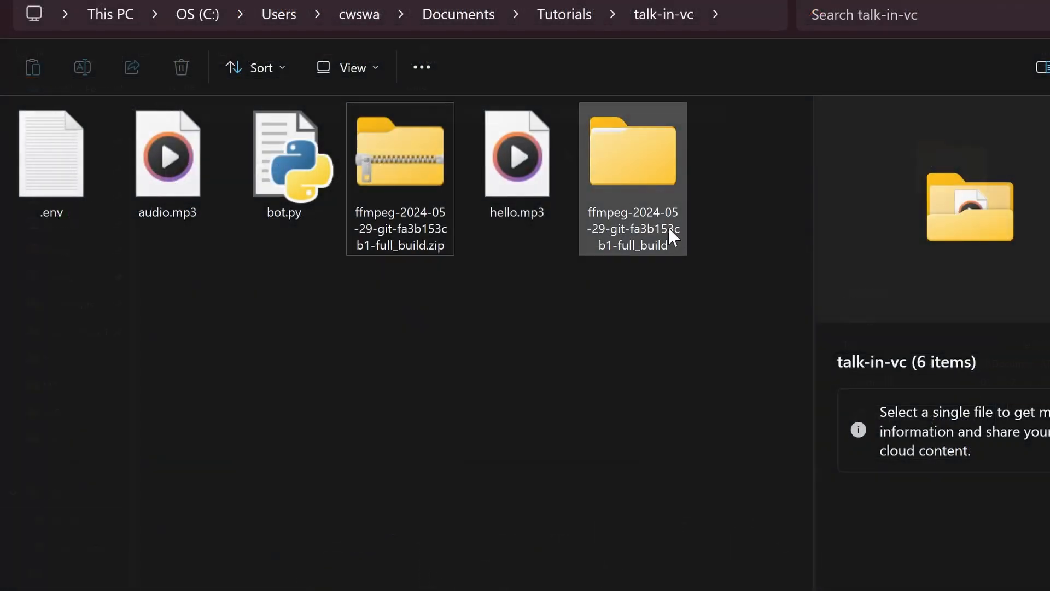
- Inspect the extracted full_build's ffmpeg/bin programs, then back out of bin
double_click(631, 156)
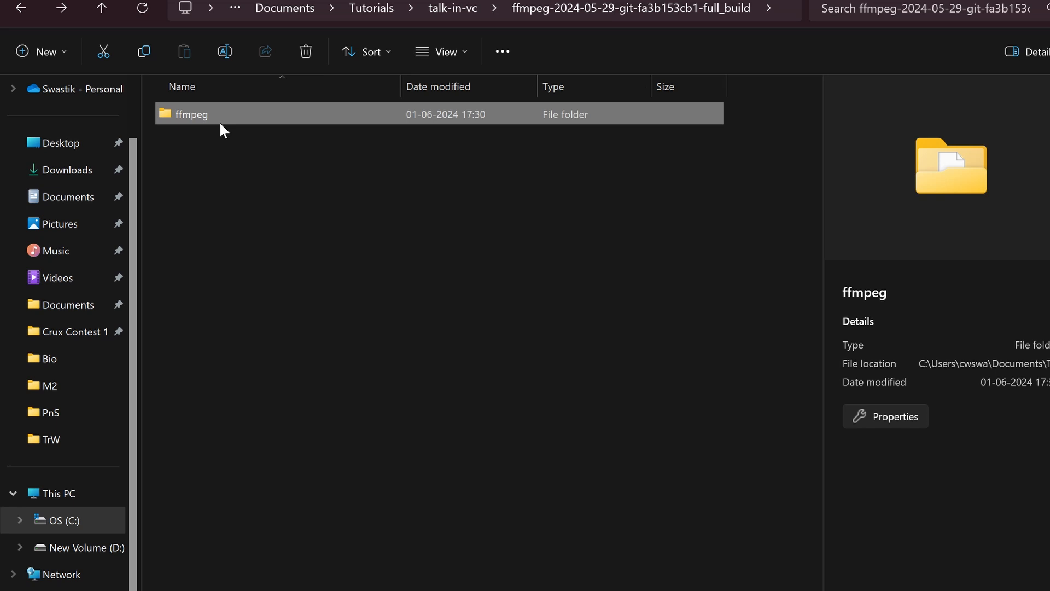
double_click(191, 113)
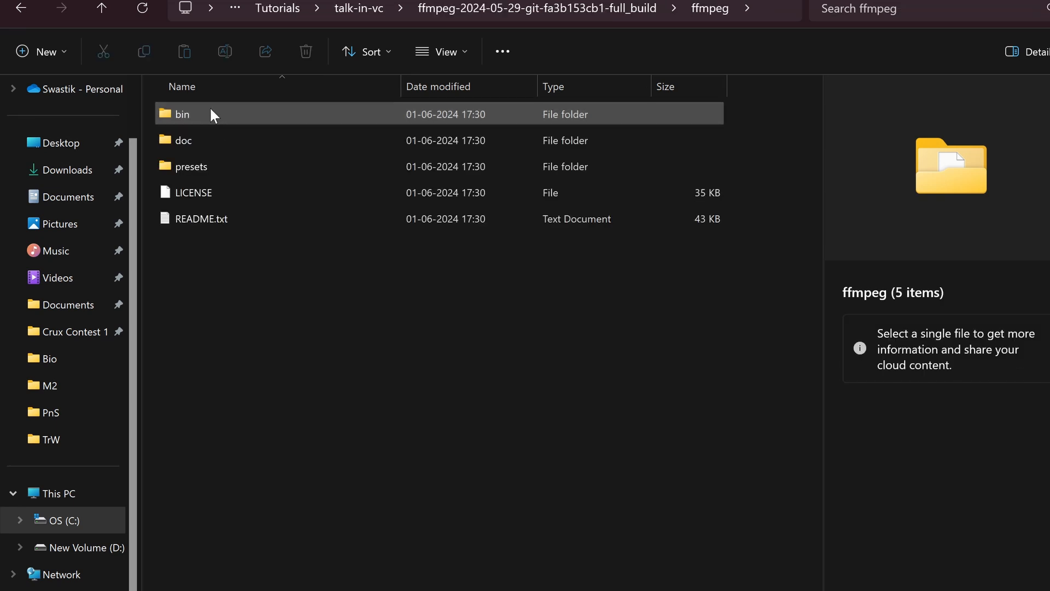
double_click(183, 113)
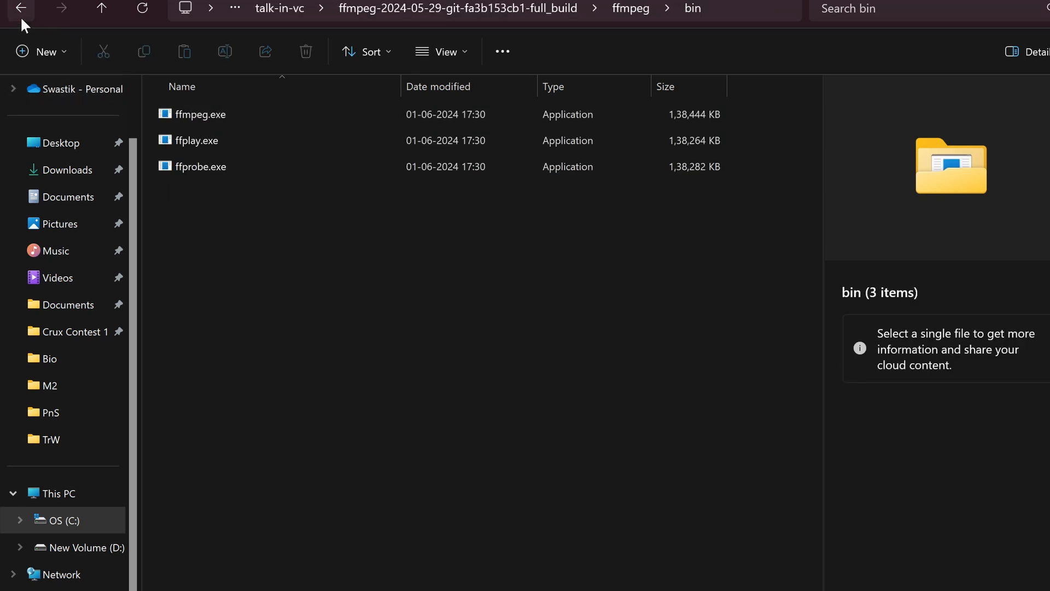
click(21, 8)
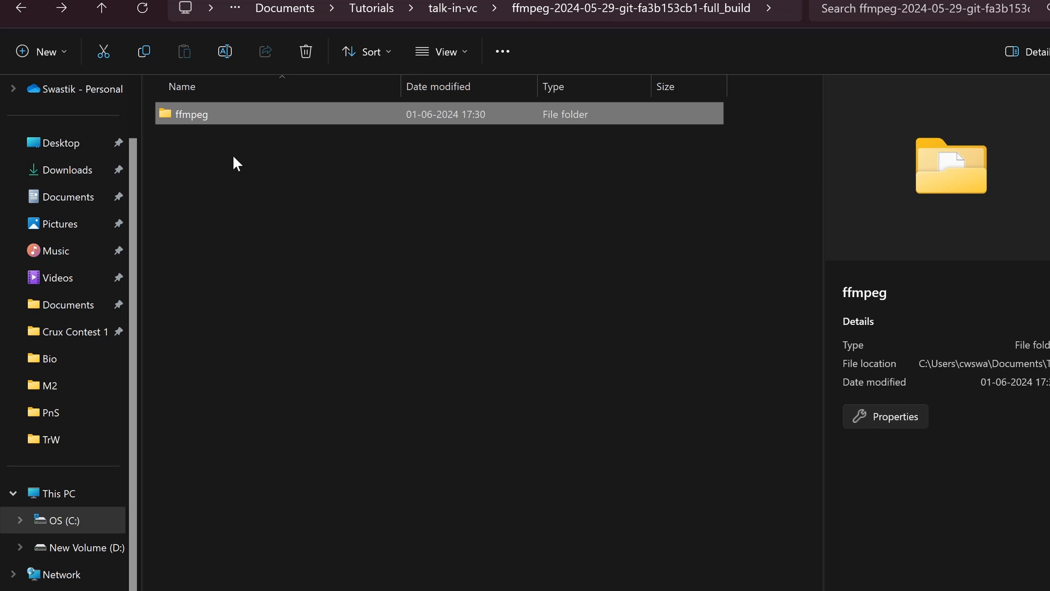
mouse_move(230, 120)
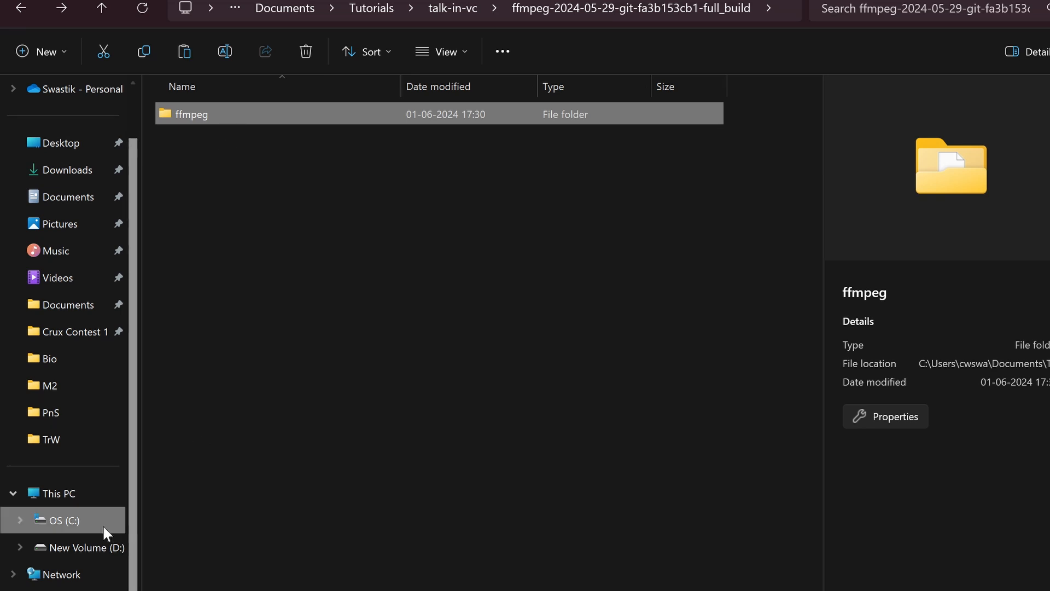
- Browse drive C: and enter its ffmpeg folder
click(59, 521)
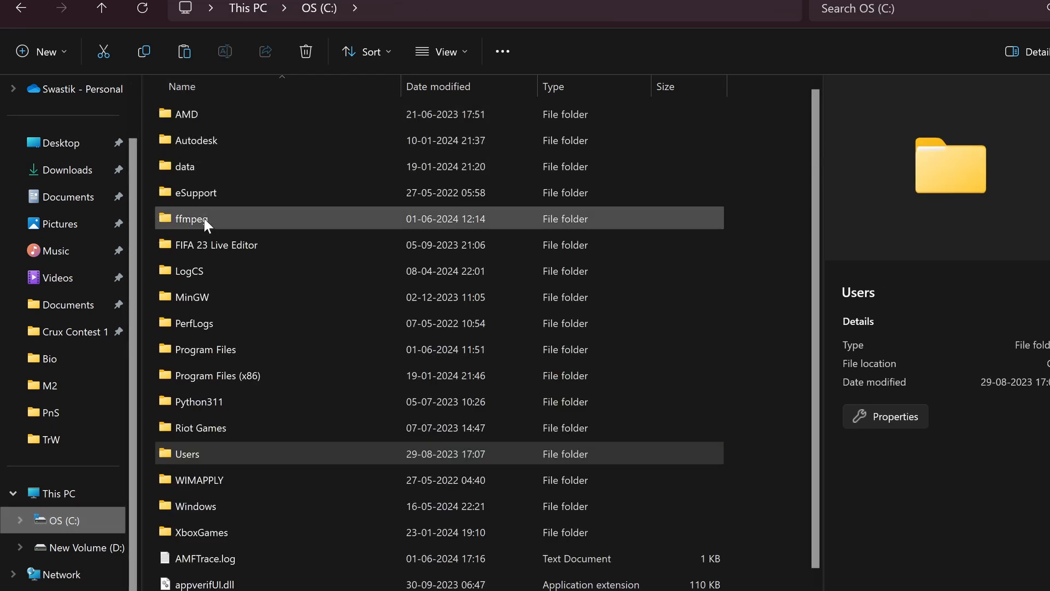
double_click(193, 219)
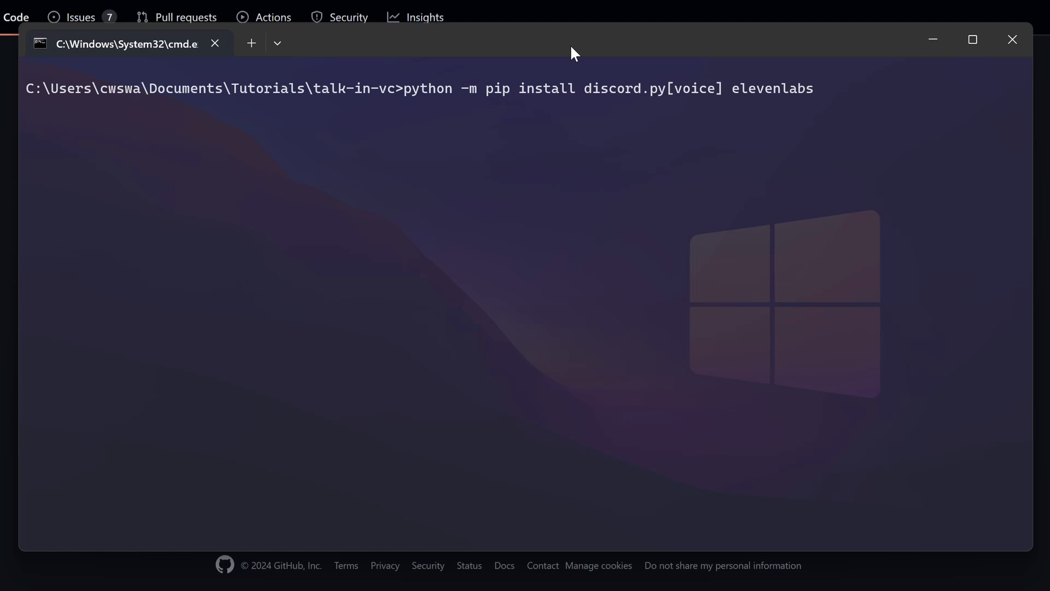
mouse_move(675, 109)
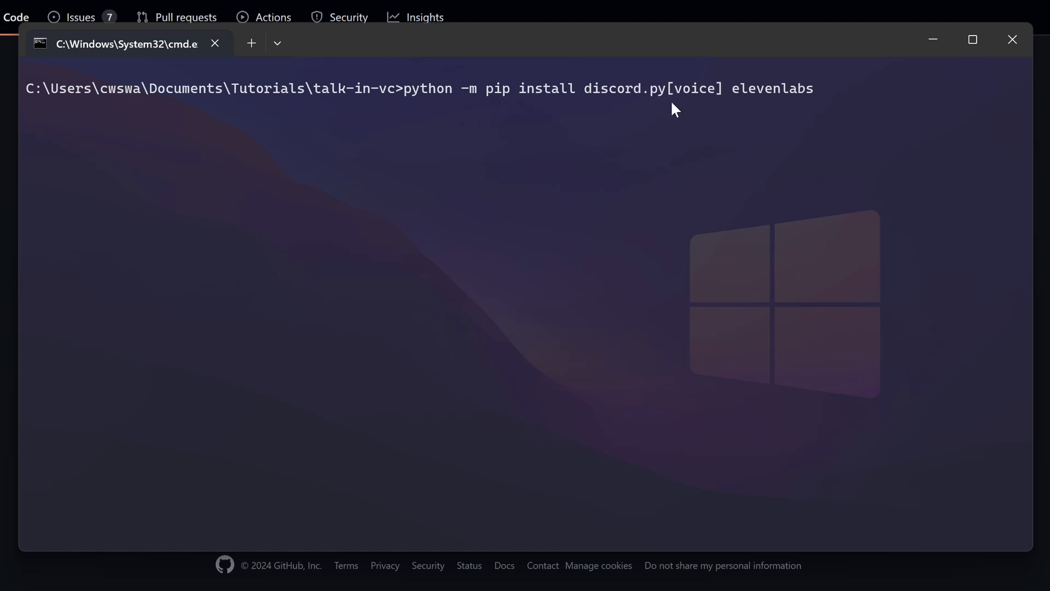
mouse_move(748, 104)
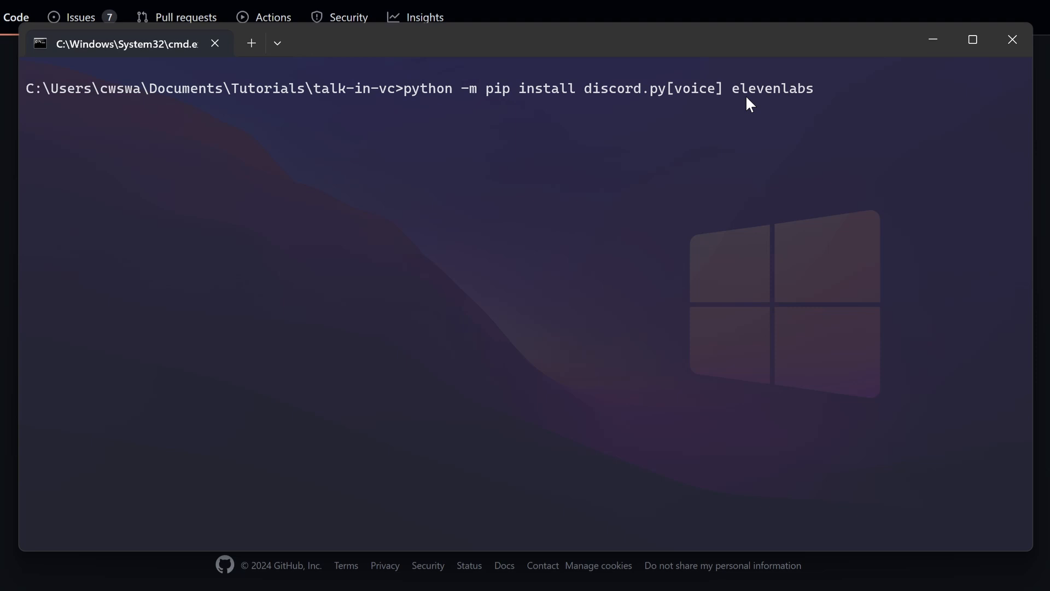
- Run python -m pip install discord.py[voice] elevenlabs in the talk-in-vc folder
key(enter)
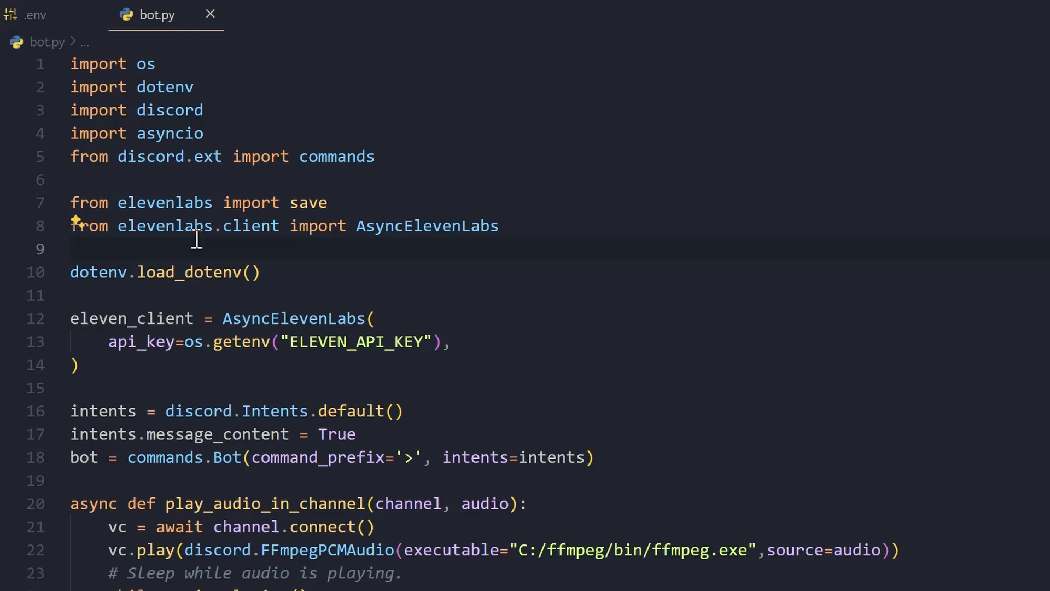
- View the .env bot token and ElevenLabs key entries, then close it back to bot.py
click(73, 248)
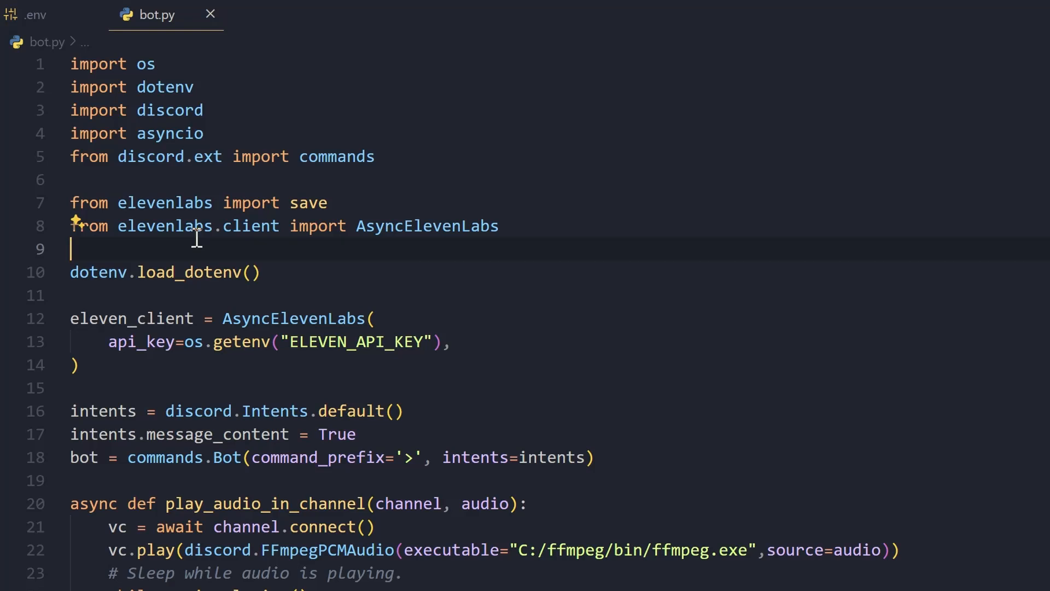
click(35, 14)
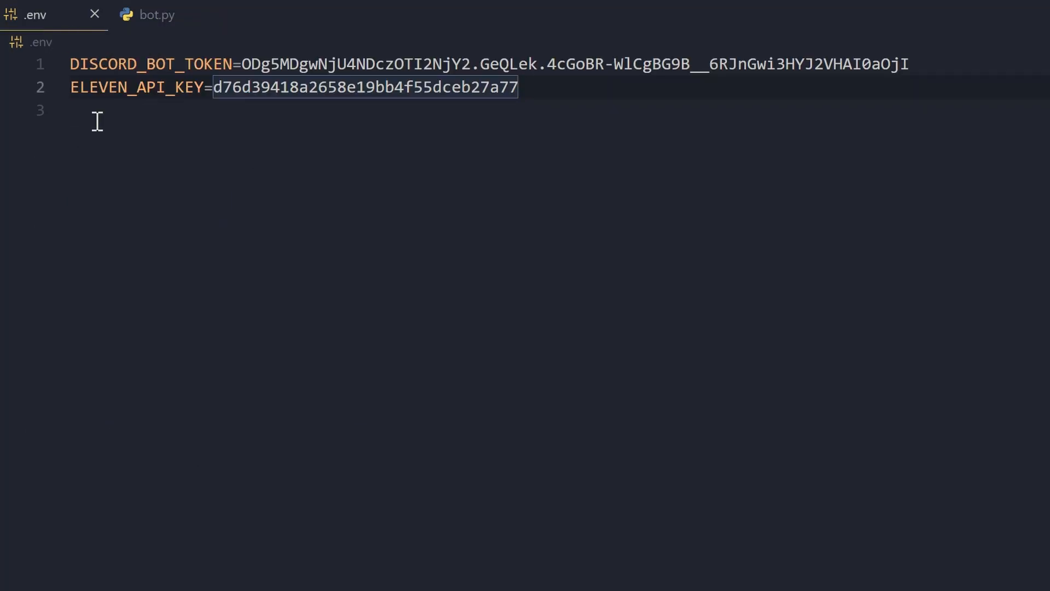
mouse_move(80, 50)
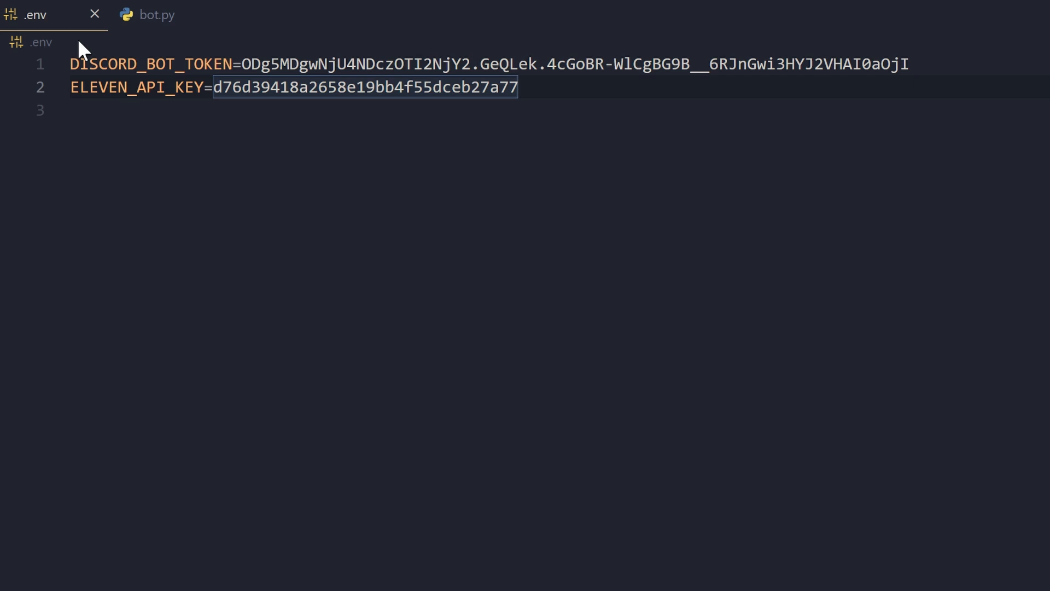
click(156, 14)
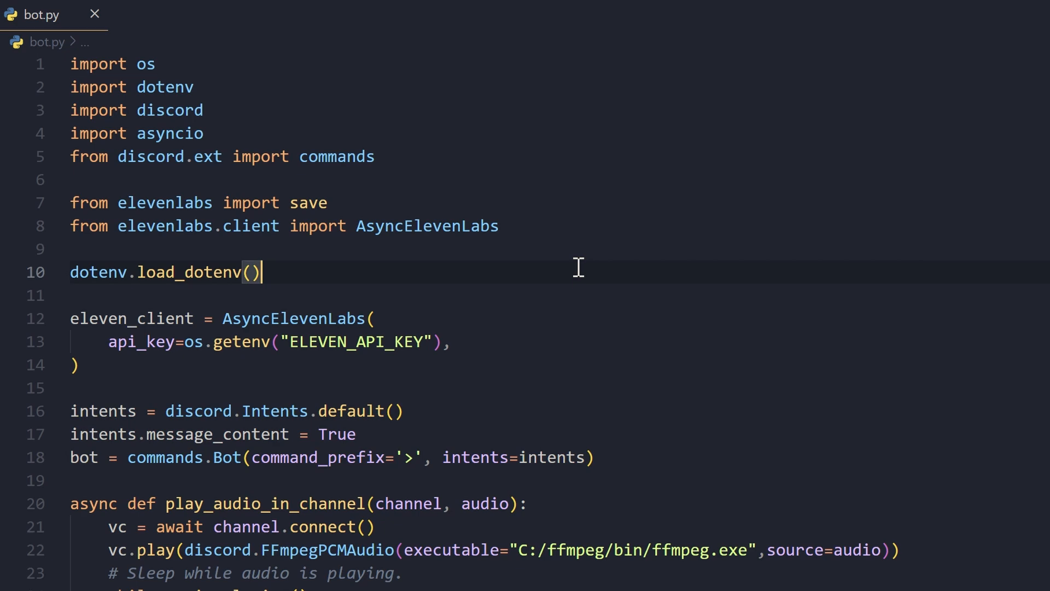
double_click(427, 225)
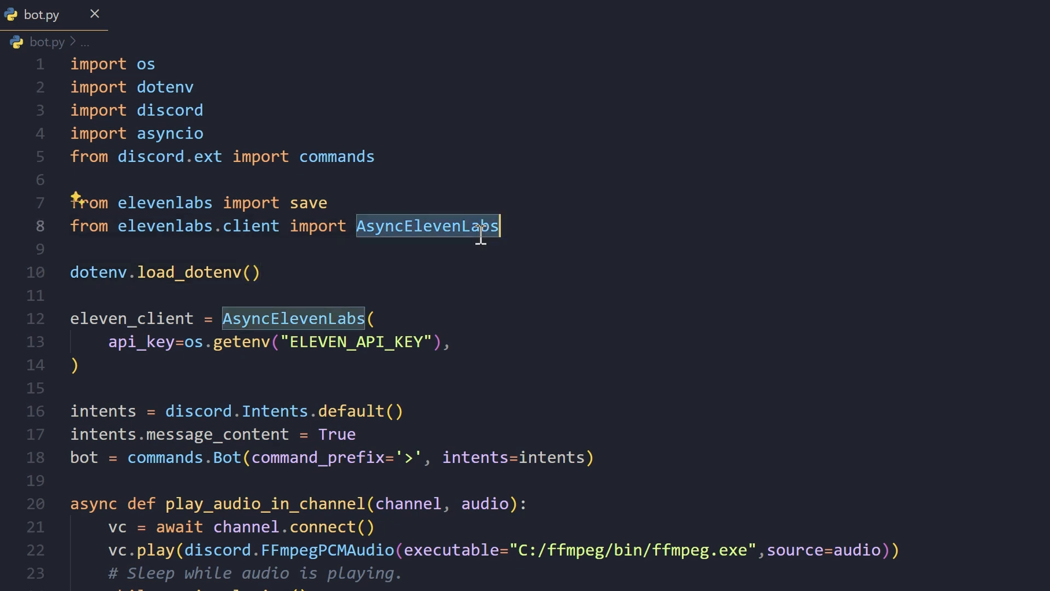
double_click(308, 202)
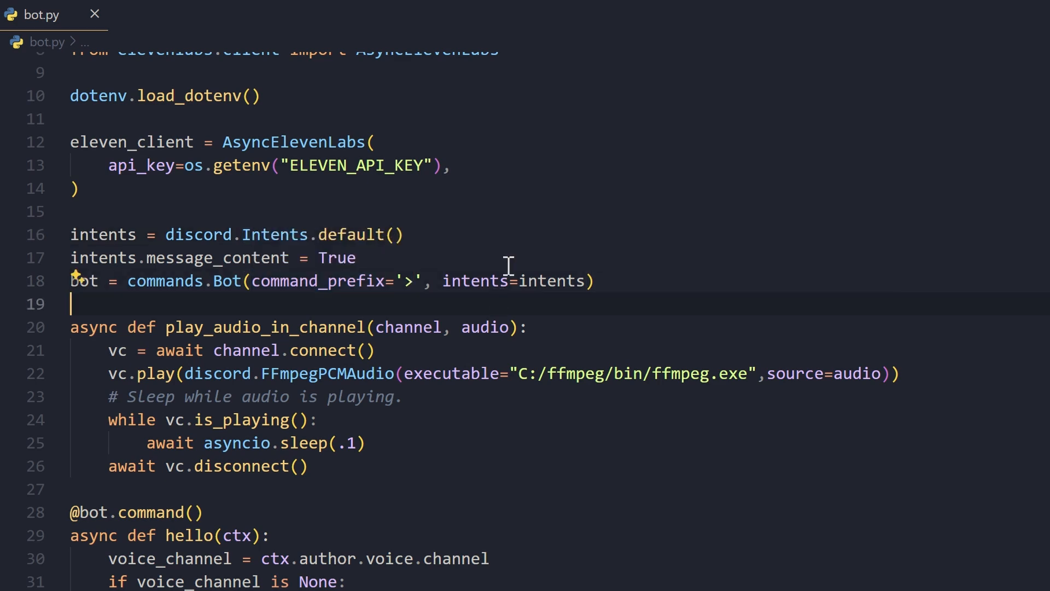
scroll(down, 3)
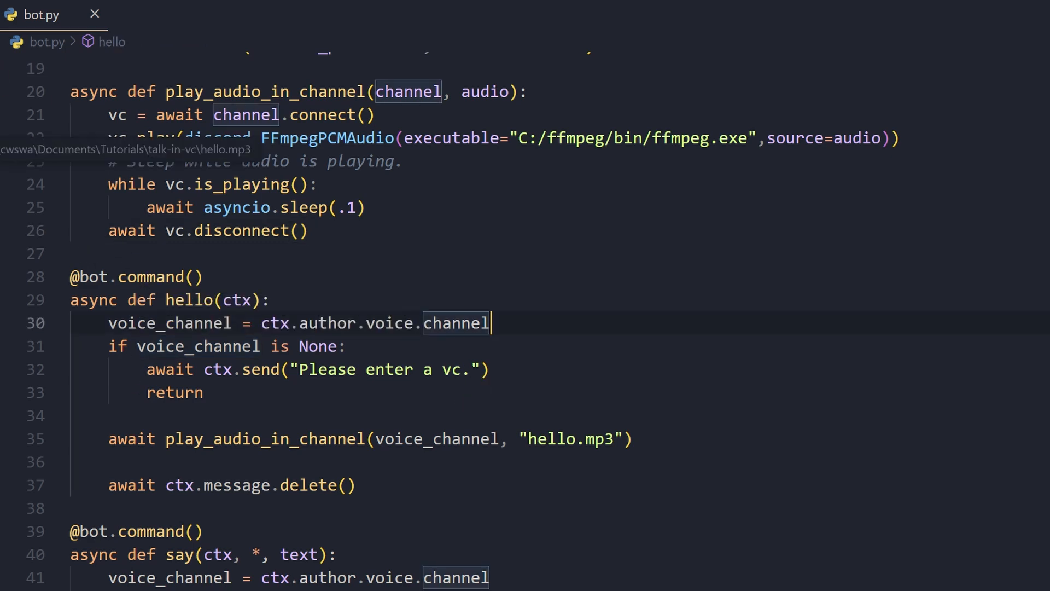
click(56, 42)
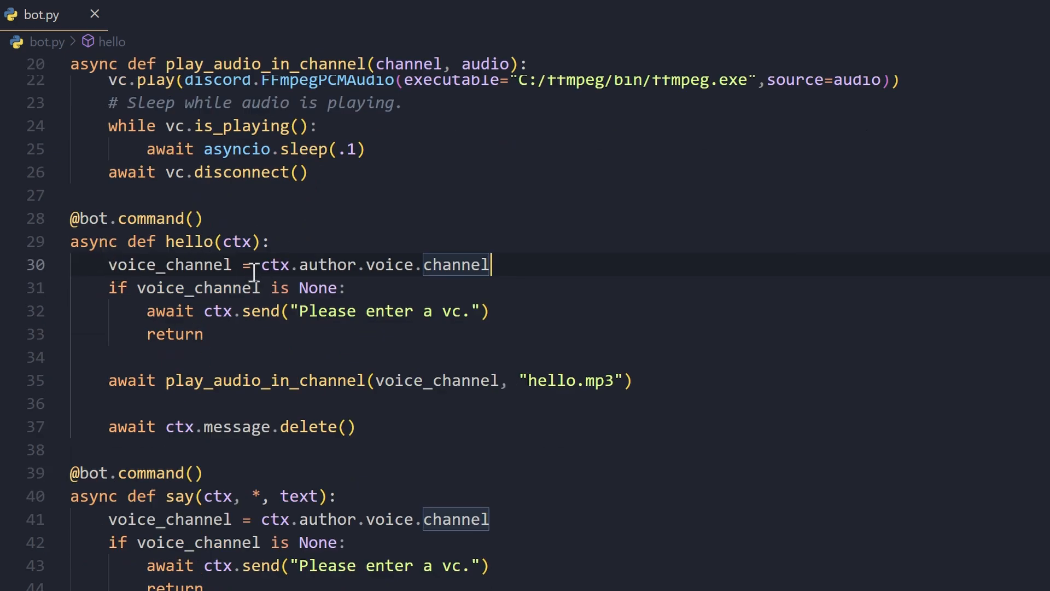
mouse_move(527, 335)
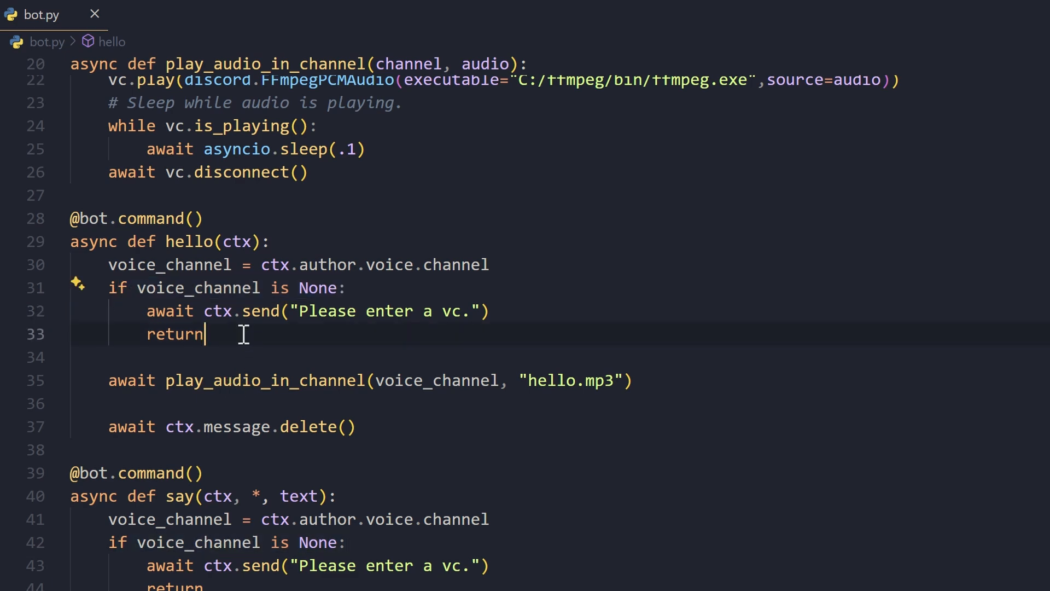
mouse_move(222, 396)
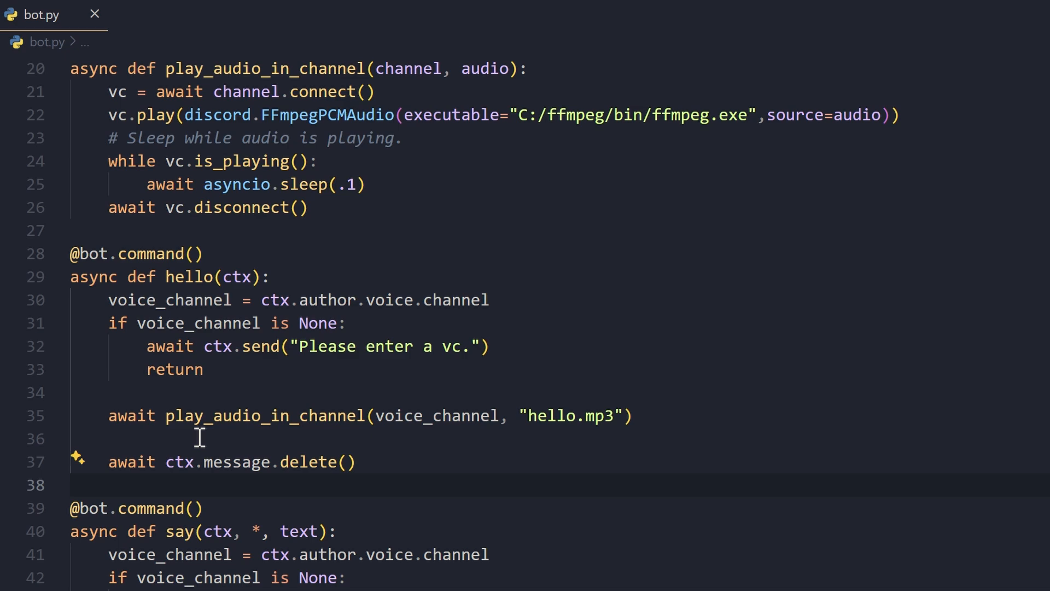
double_click(439, 415)
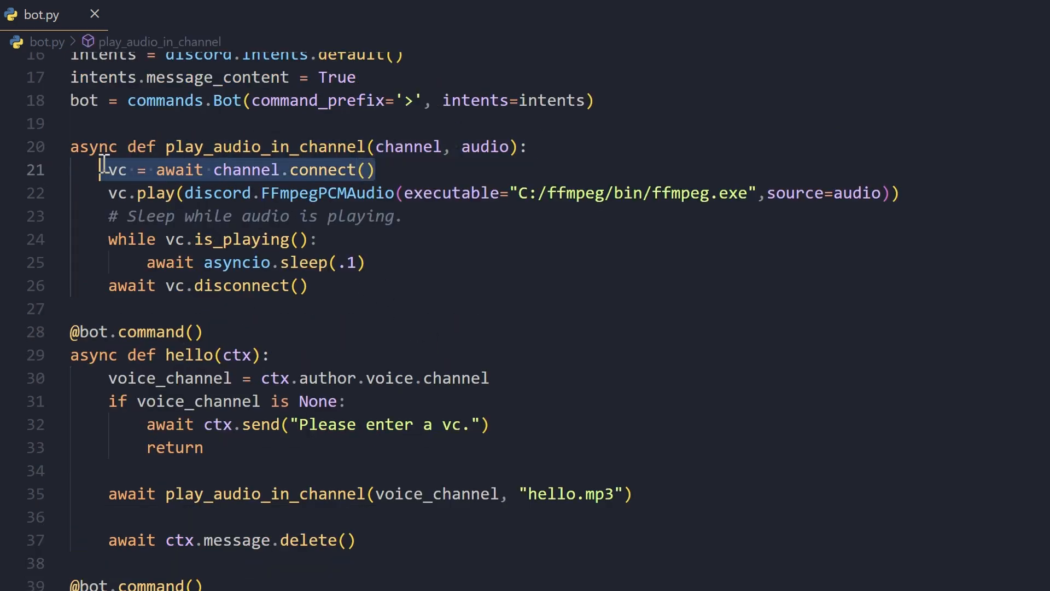
click(900, 193)
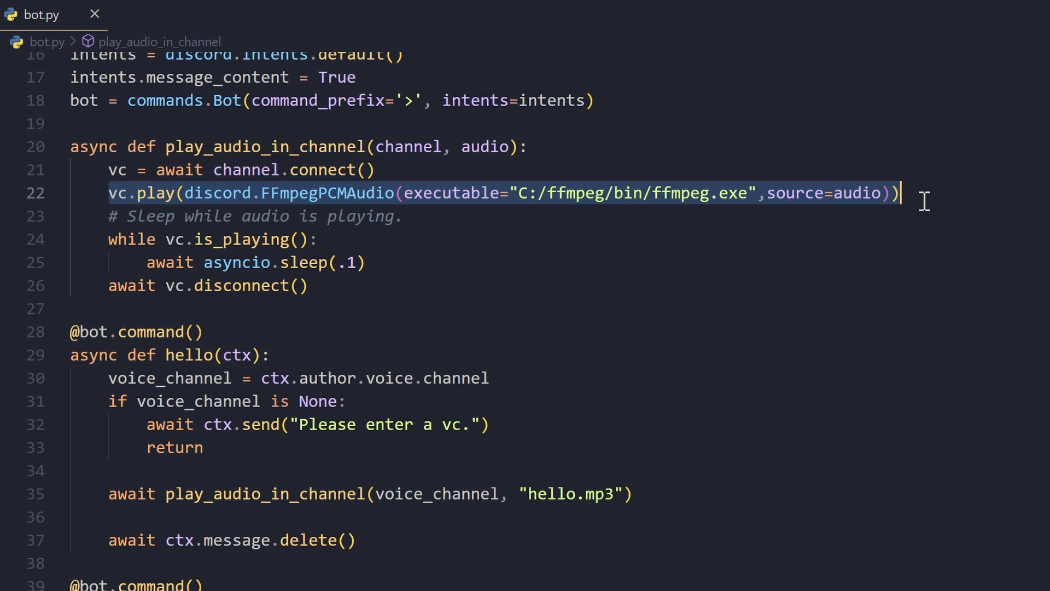
mouse_move(562, 237)
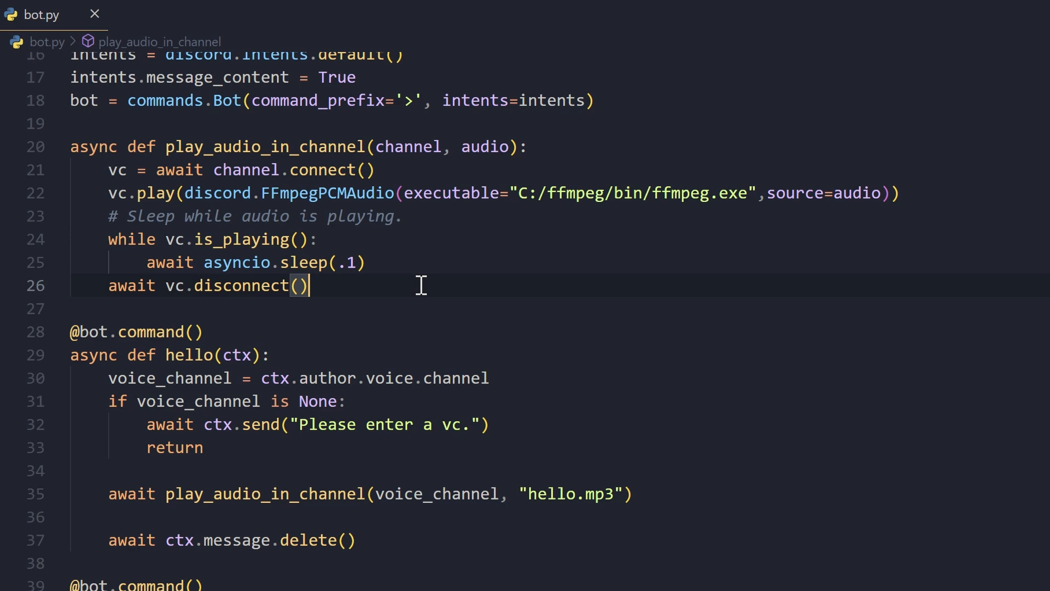
mouse_move(333, 322)
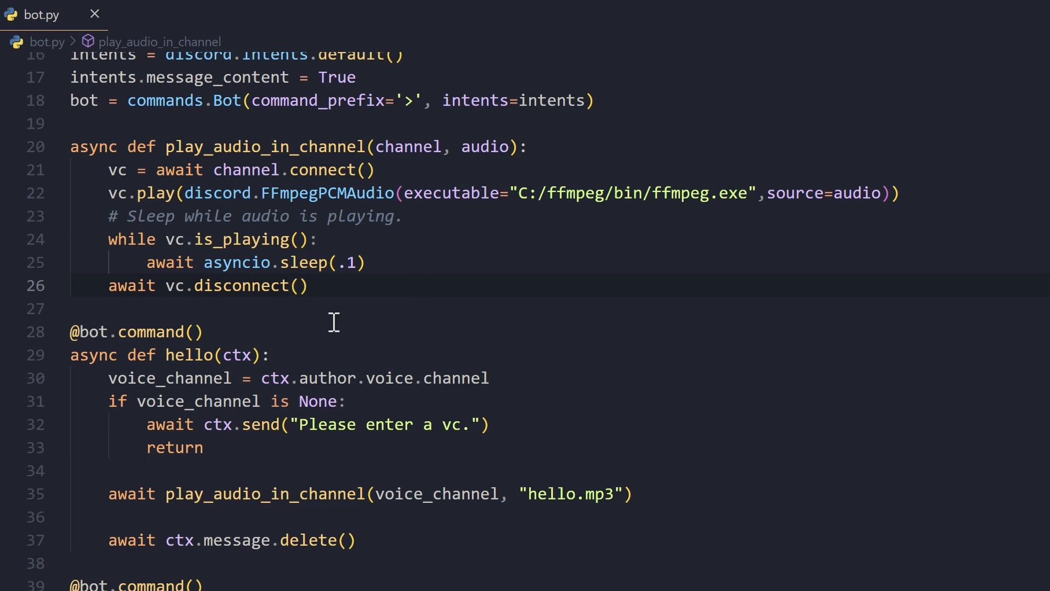
scroll(down, 3)
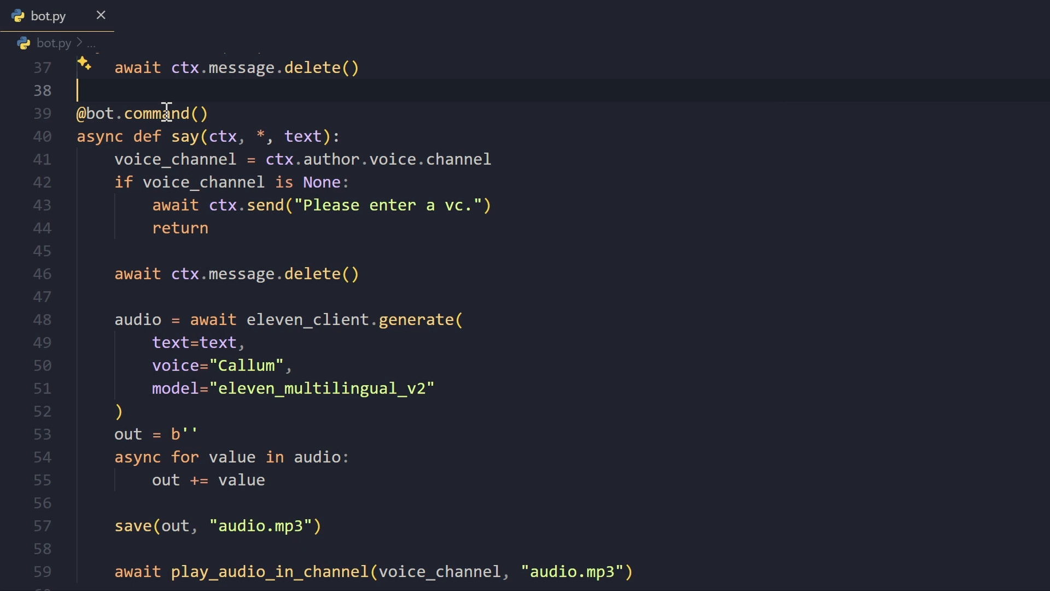
click(340, 137)
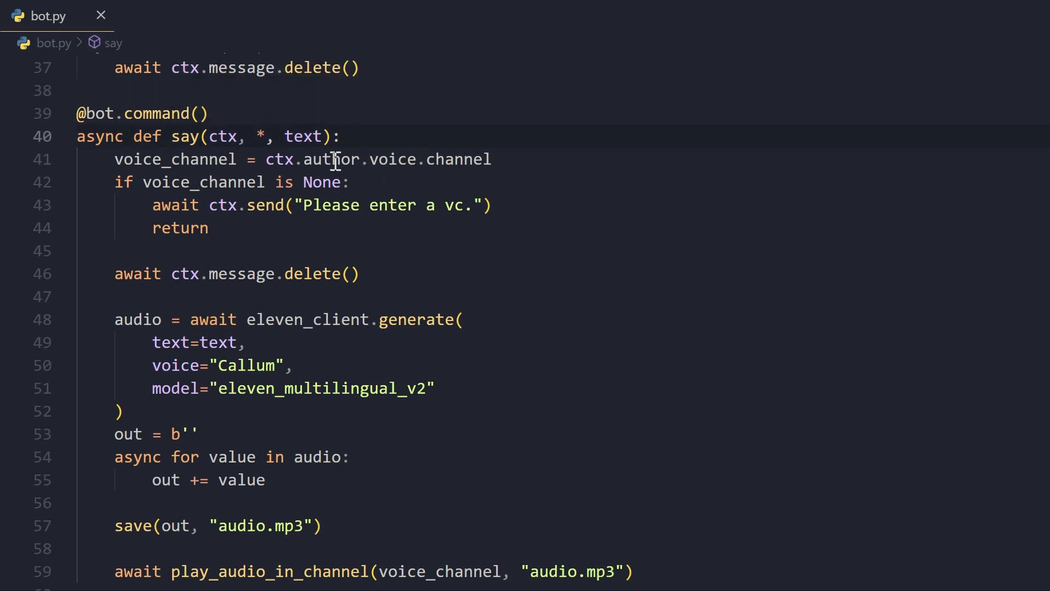
drag(249, 136, 338, 135)
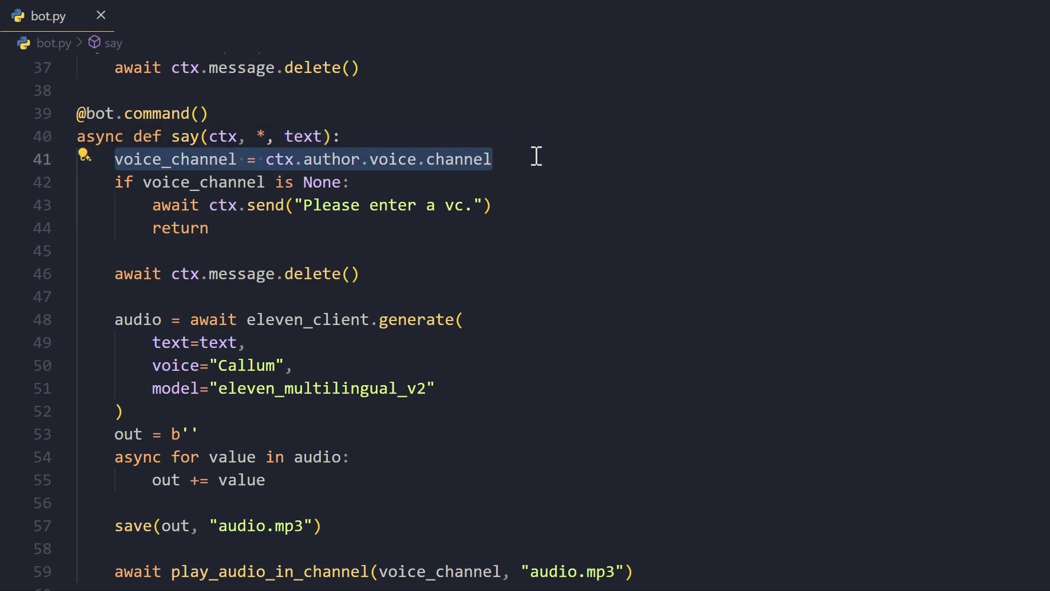
click(333, 204)
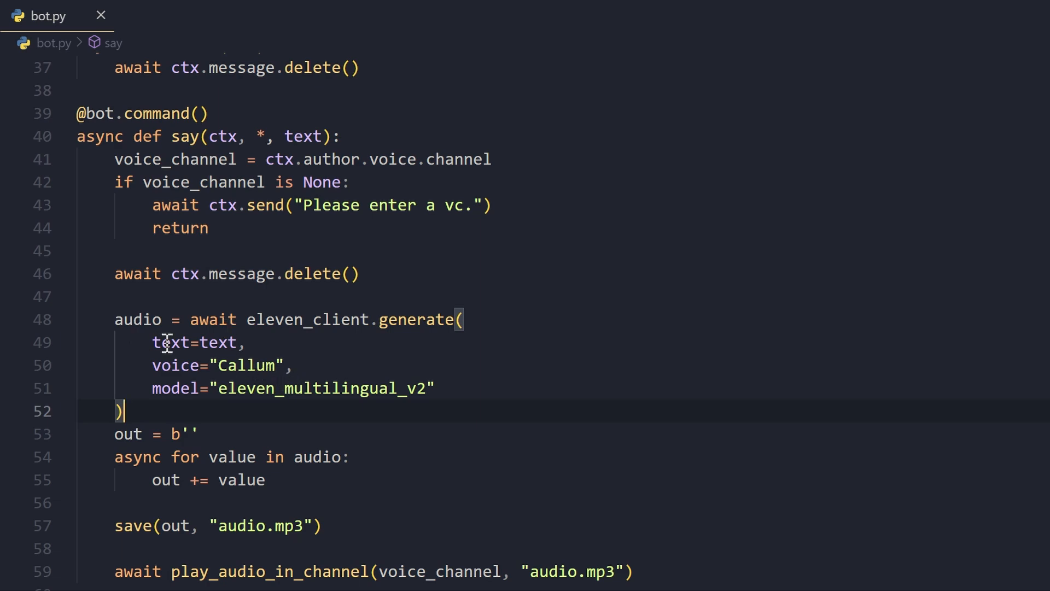
double_click(176, 365)
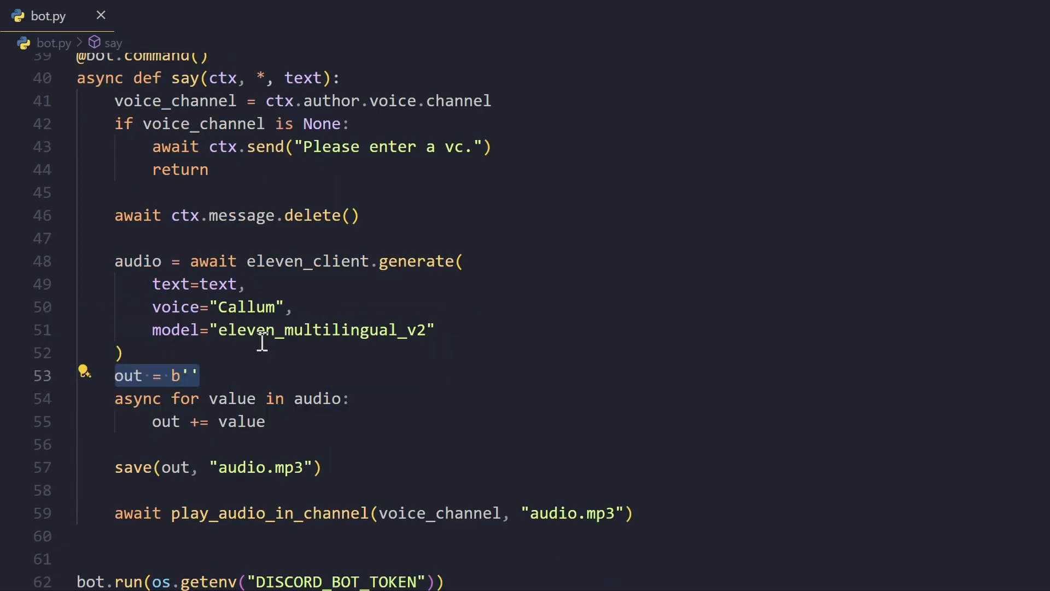
- Point out the final bot.run(DISCORD_BOT_TOKEN) line that starts the bot
click(114, 375)
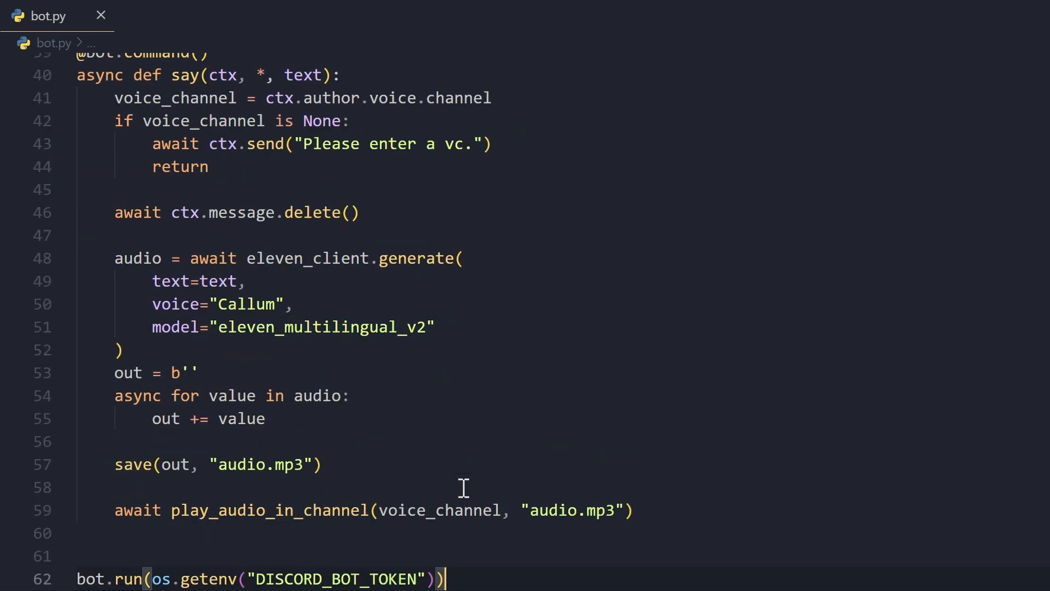
mouse_move(732, 343)
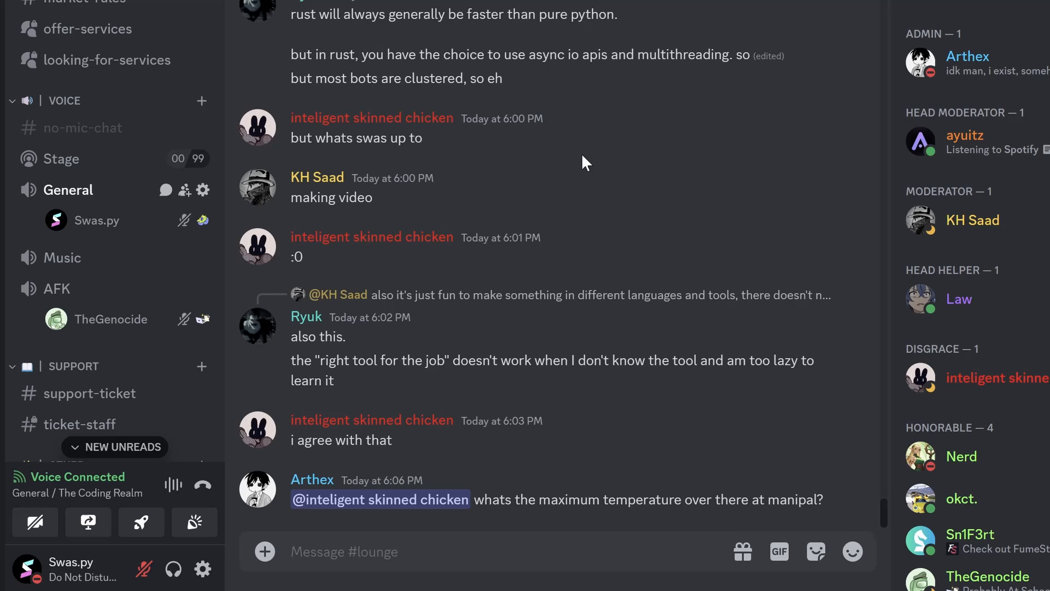
- Send ">say Hello swas, how are you doing on this fine day?" in #lounge so Swas.py speaks it
text(>say Hello swas, how are you doing on this fine day?)
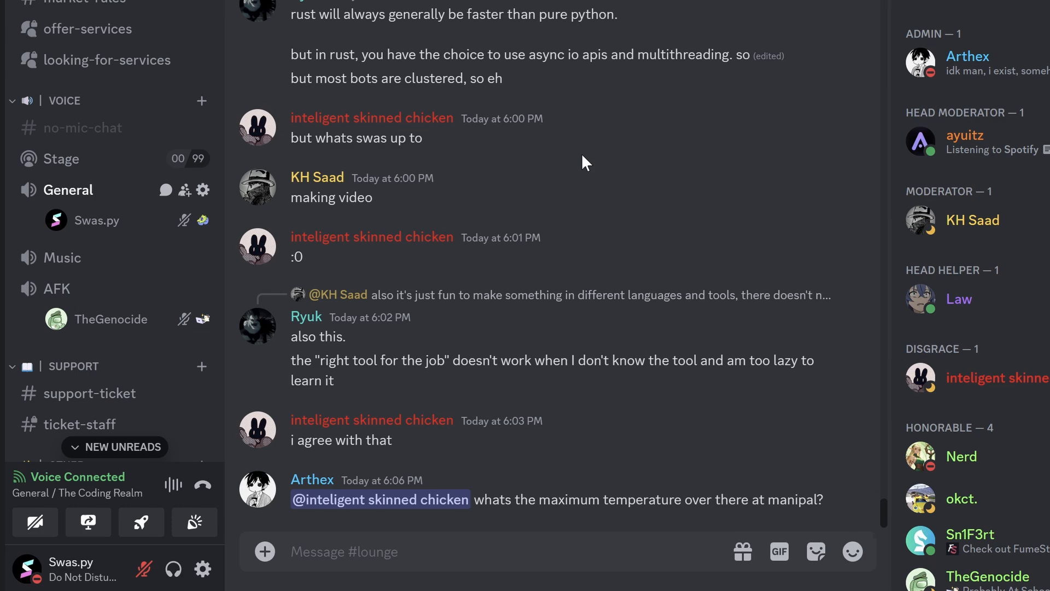
scroll(down, 3)
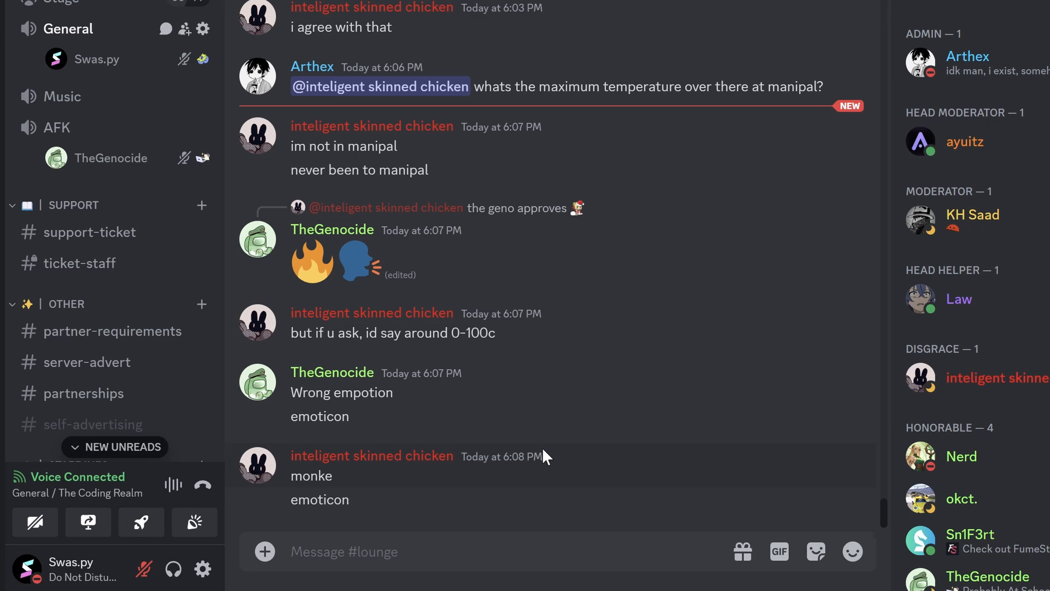
scroll(down, 3)
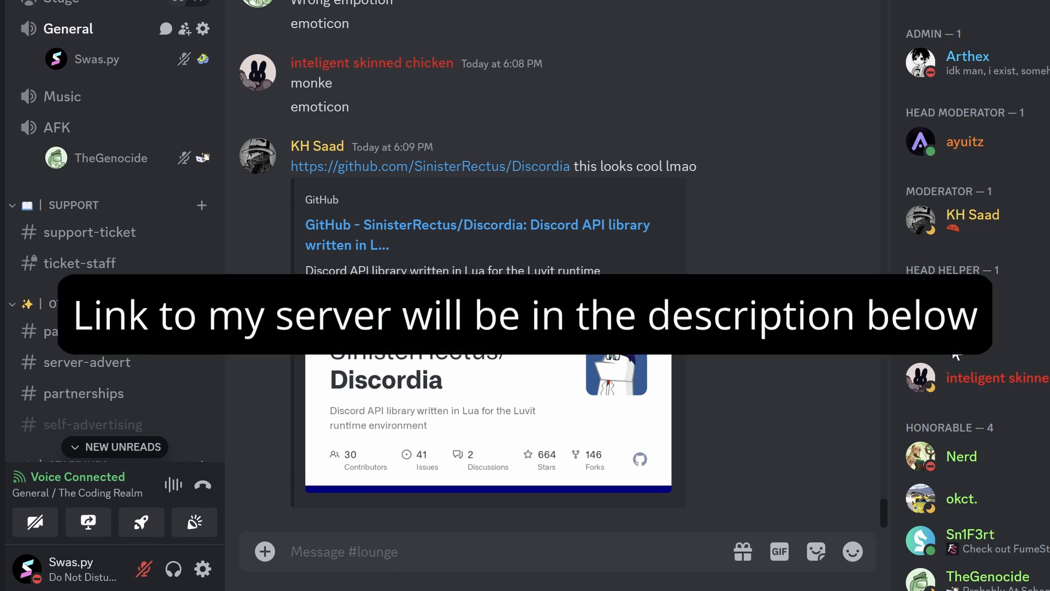
mouse_move(561, 100)
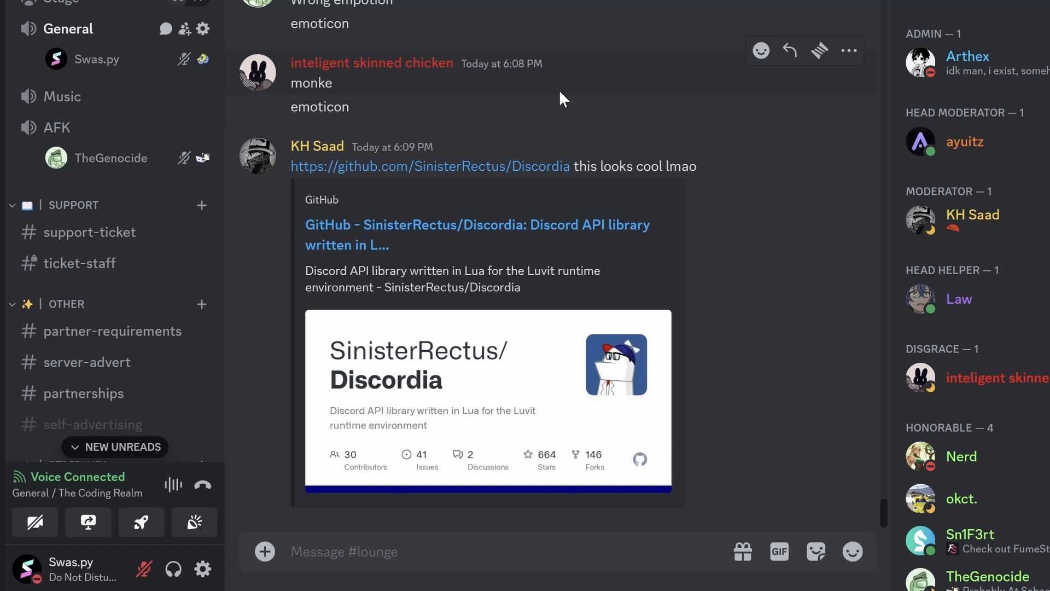